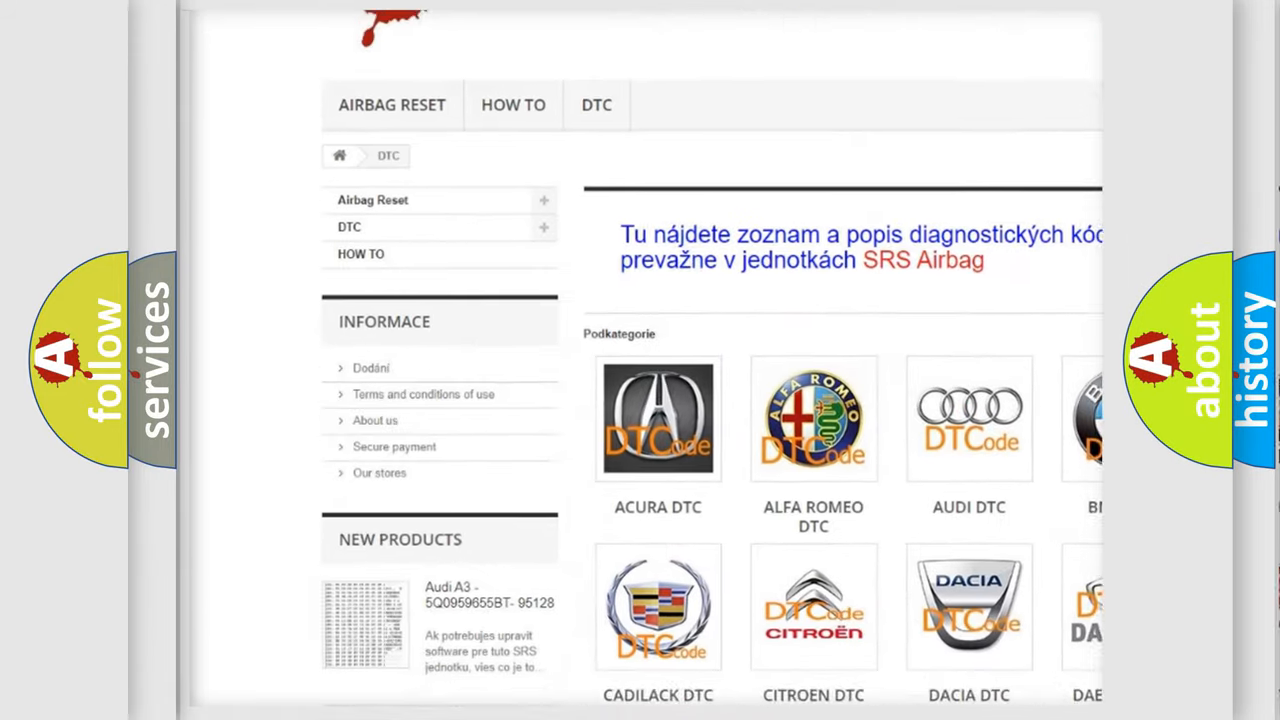
pyautogui.scroll(-3)
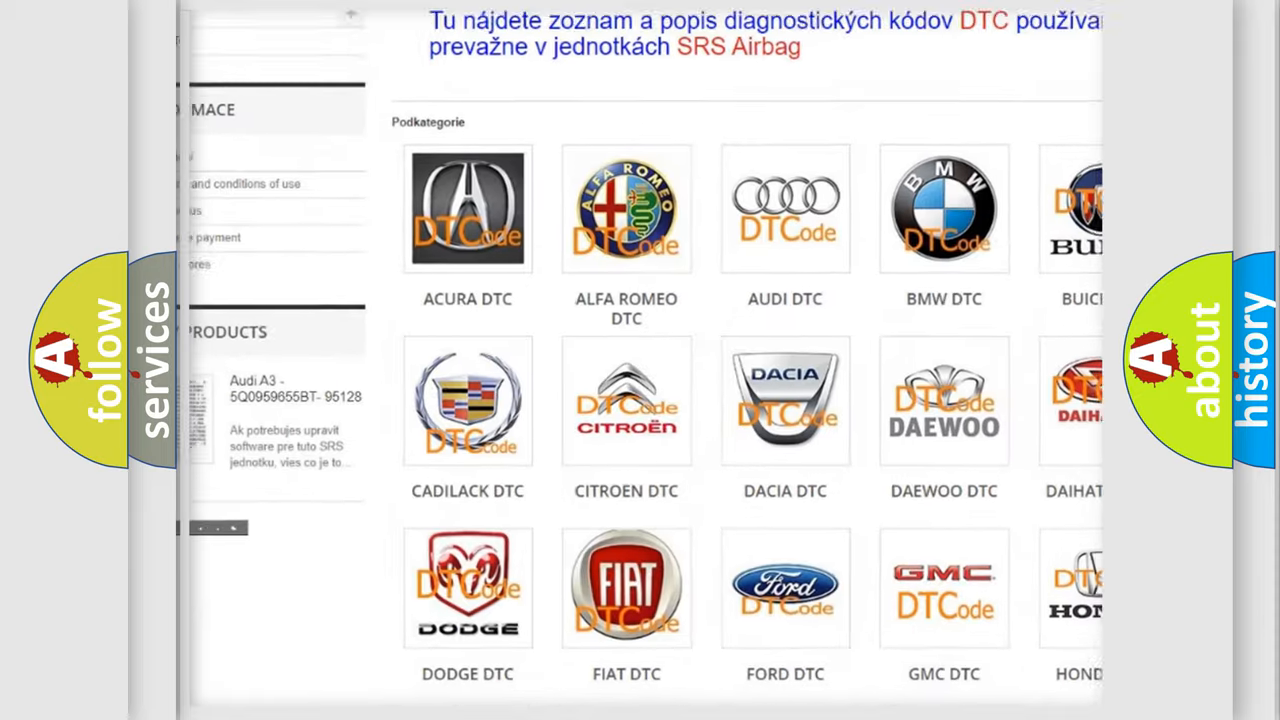
pyautogui.scroll(-3)
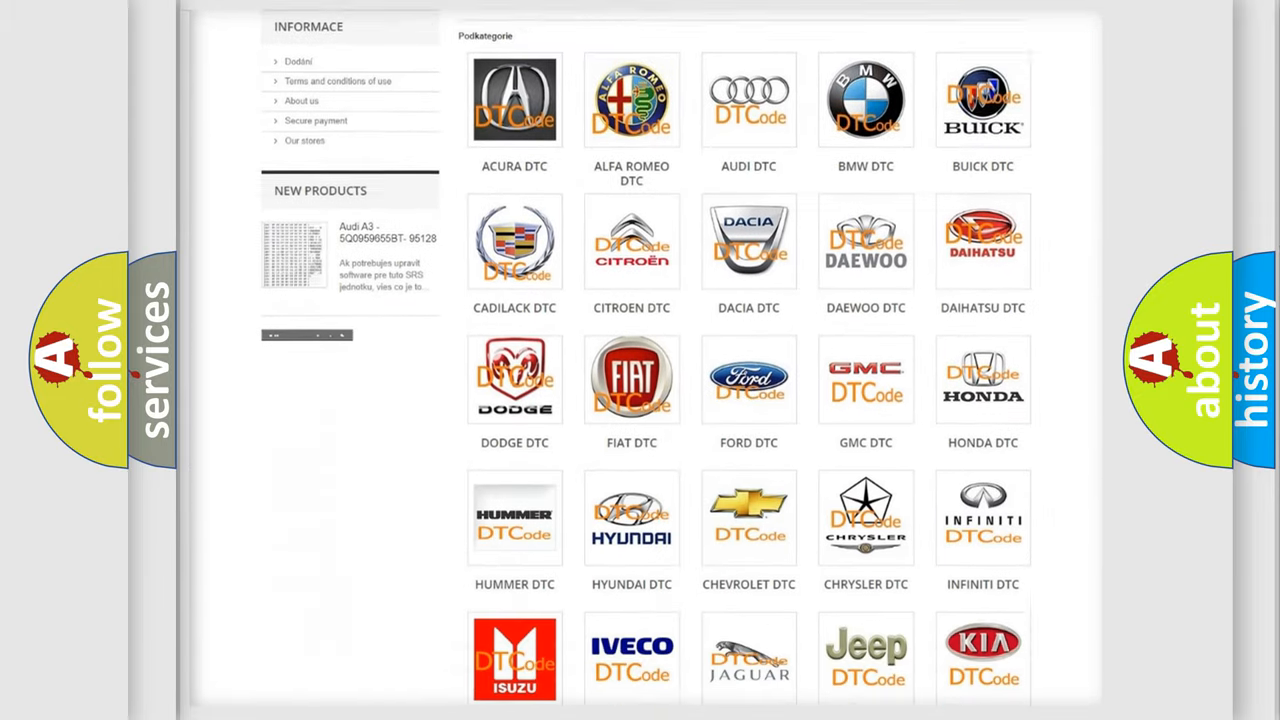
pyautogui.scroll(-3)
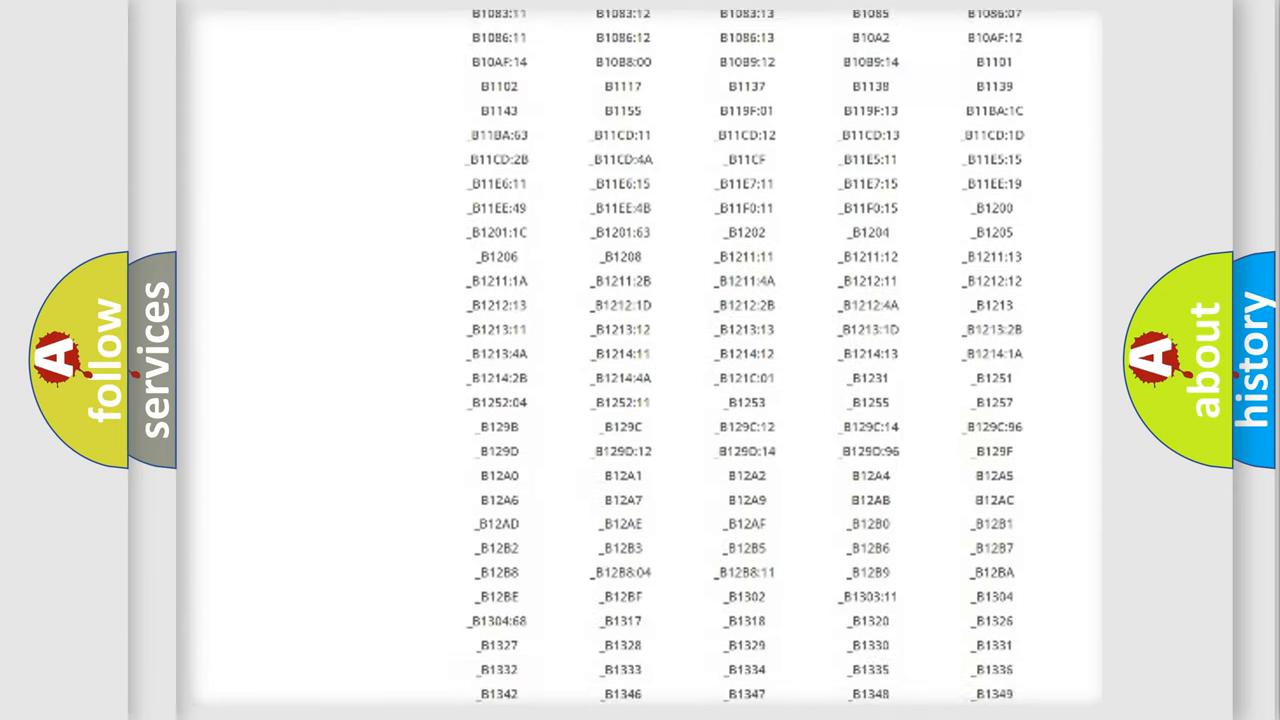
pyautogui.scroll(-3)
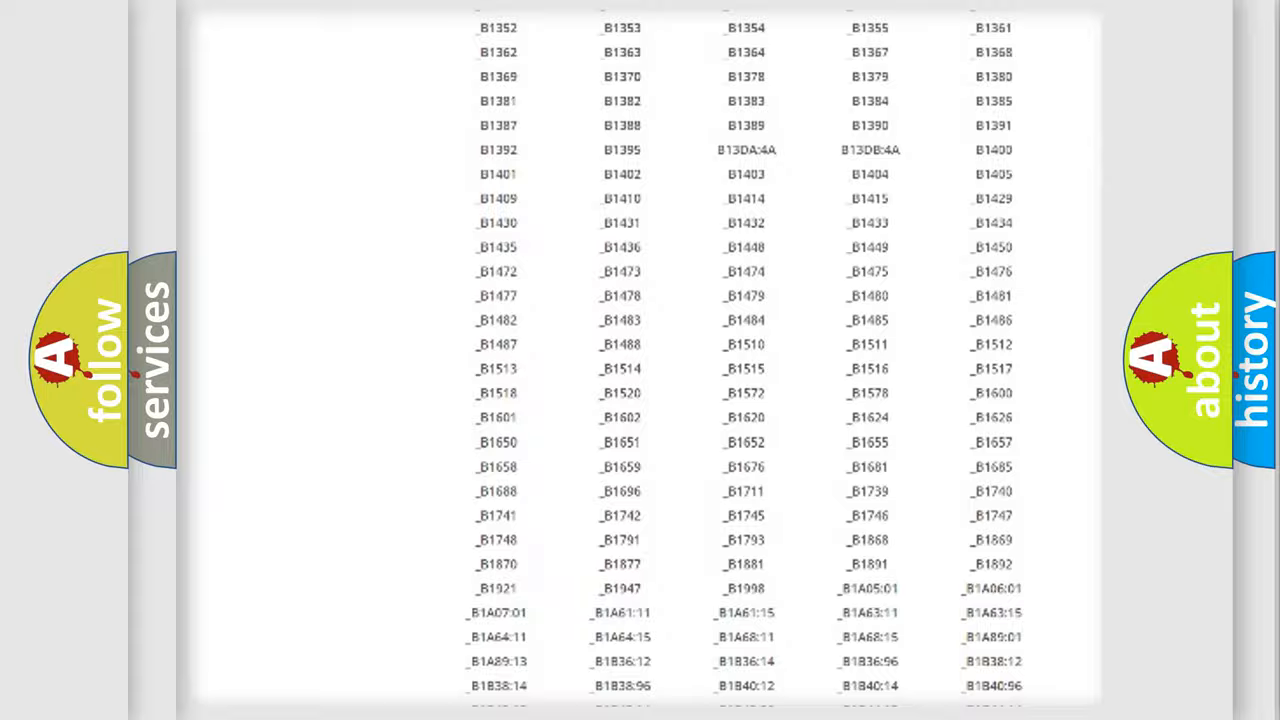